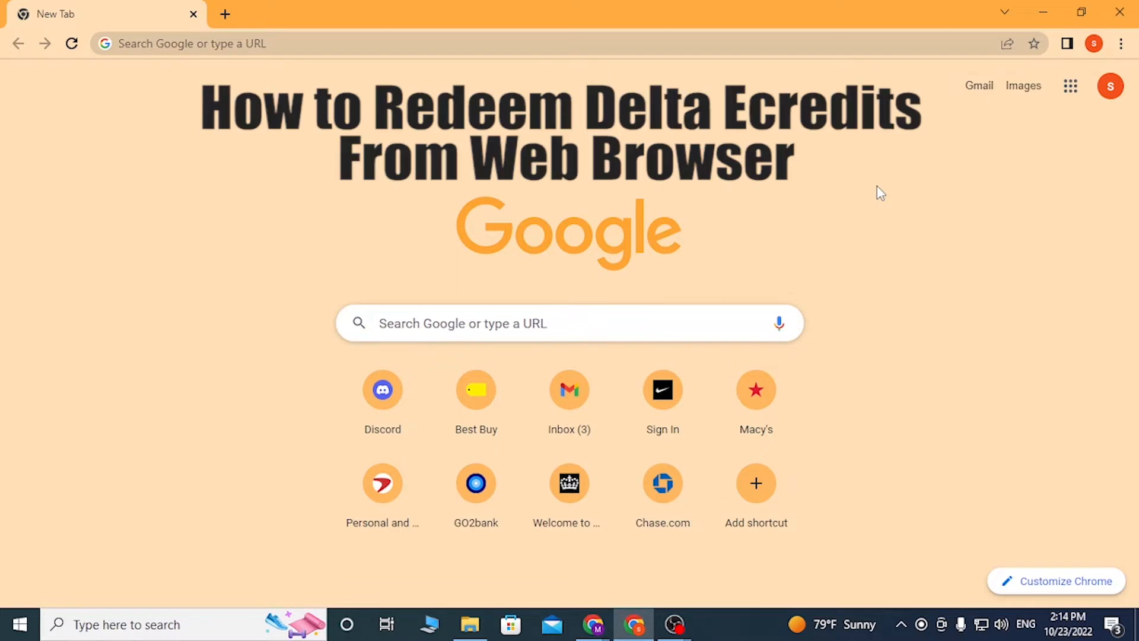
{"action": "mouse_move", "coordinate": [860, 209]}
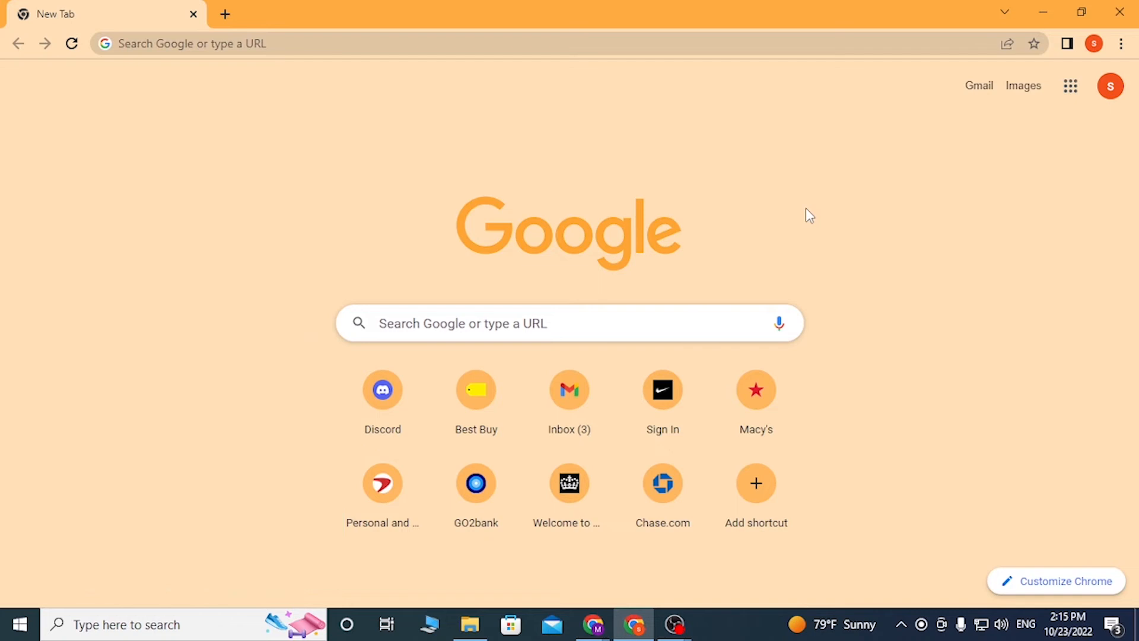
{"action": "mouse_move", "coordinate": [806, 178]}
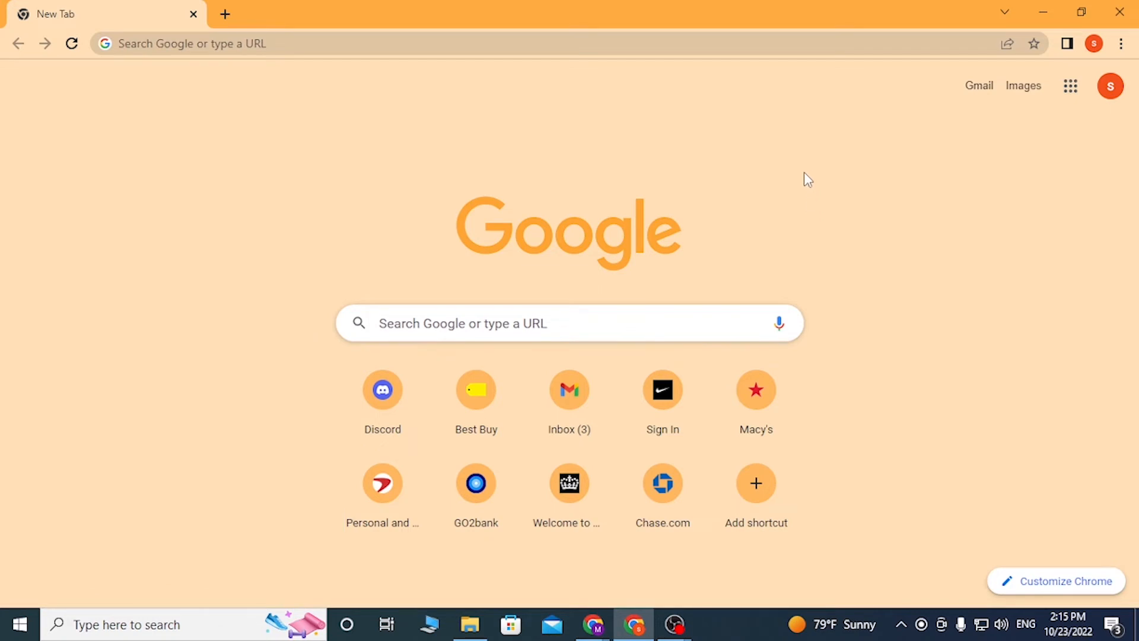
{"action": "mouse_move", "coordinate": [934, 354]}
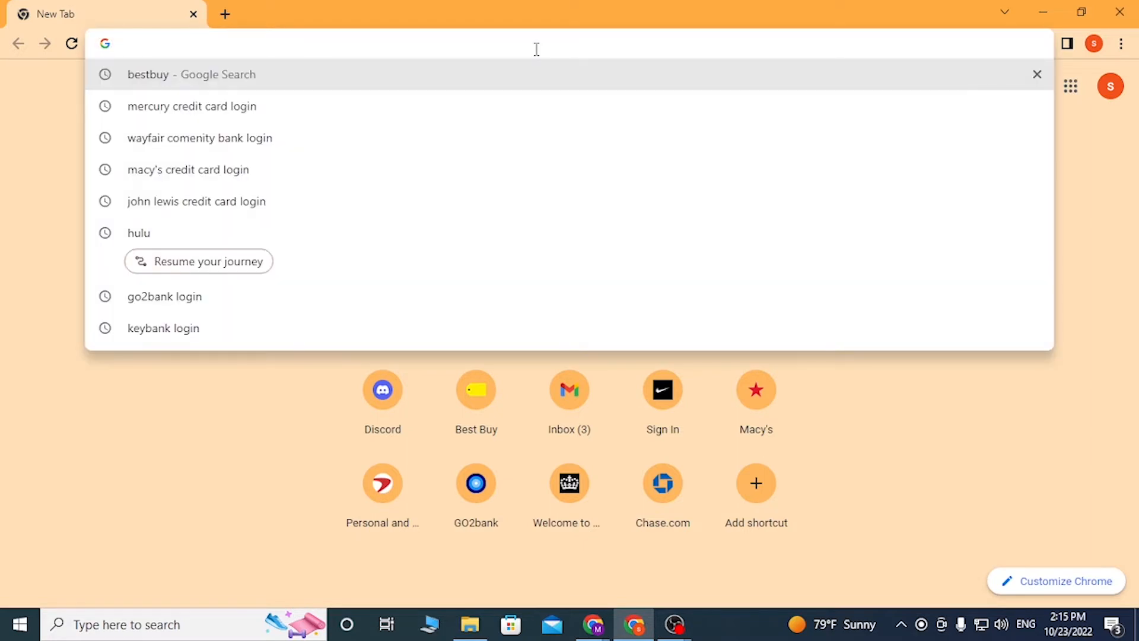
- Go to delta.com from the Chrome address bar
{"action": "type", "text": "delta.com"}
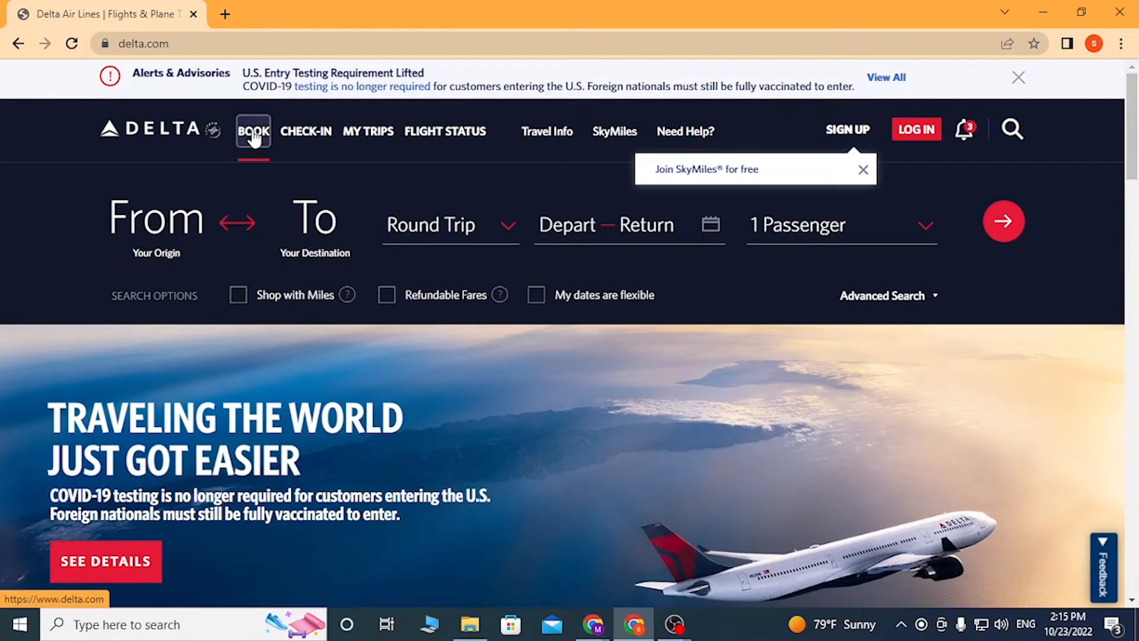
- Dismiss the SkyMiles prompt, expand Advanced Search and go to 'Use Certificates, eCredits, or Delta Gift Cards'
{"action": "left_click", "coordinate": [863, 170]}
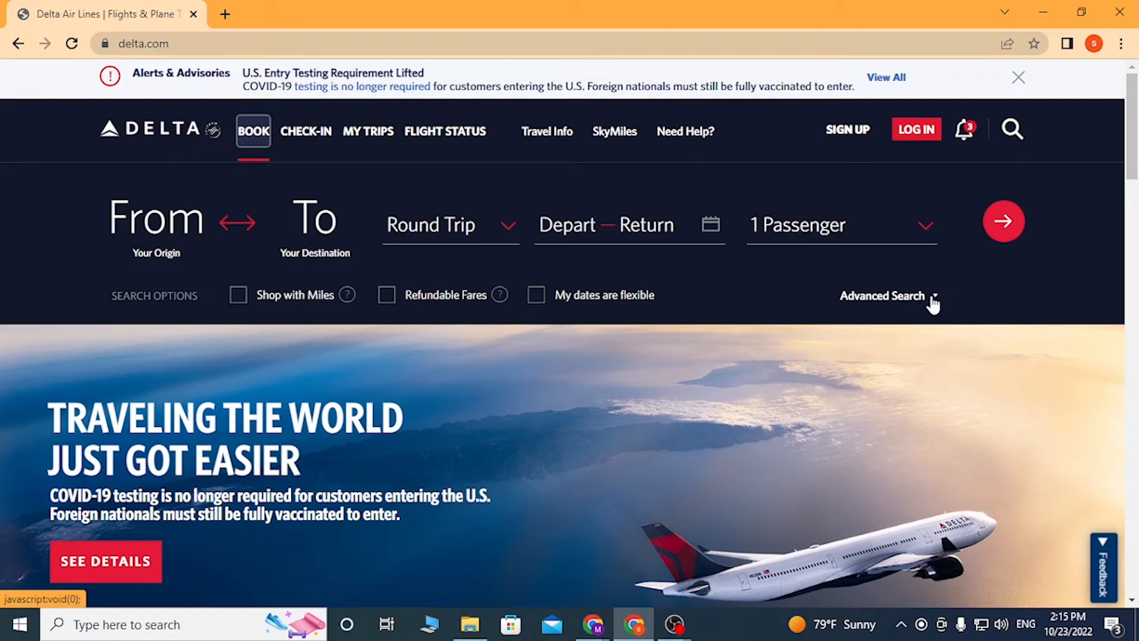
{"action": "left_click", "coordinate": [888, 295]}
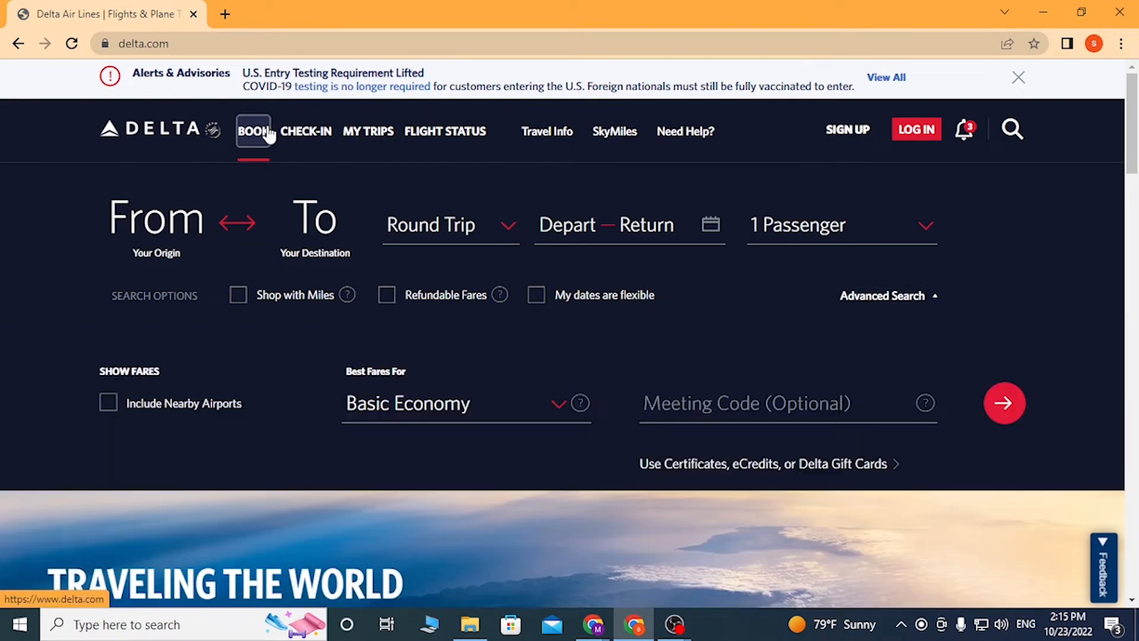
{"action": "mouse_move", "coordinate": [679, 490]}
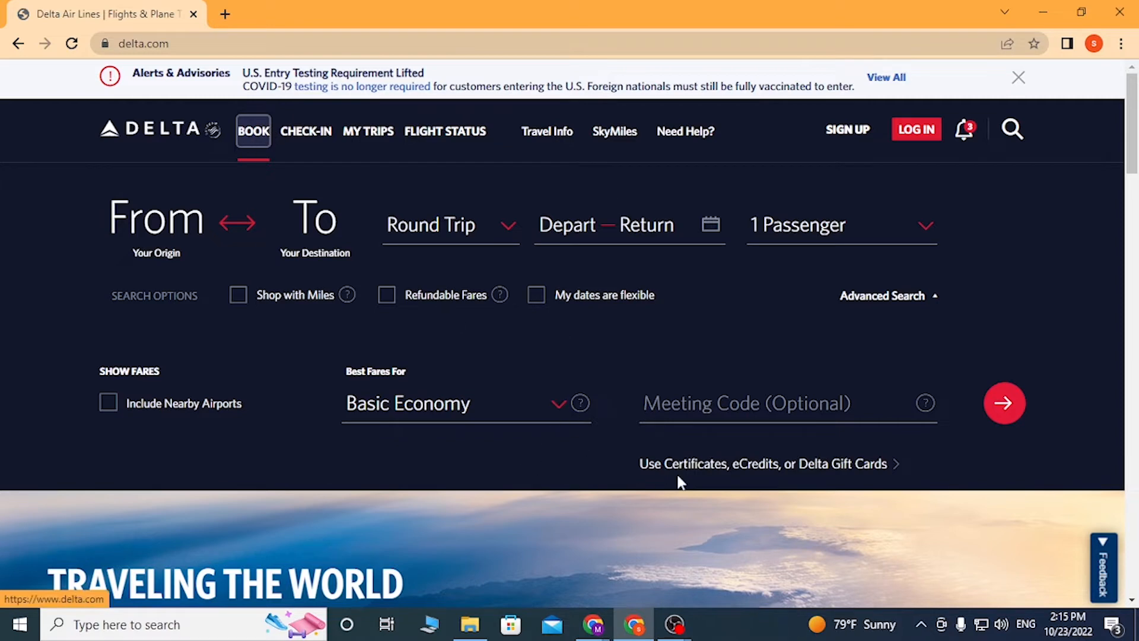
{"action": "mouse_move", "coordinate": [777, 474]}
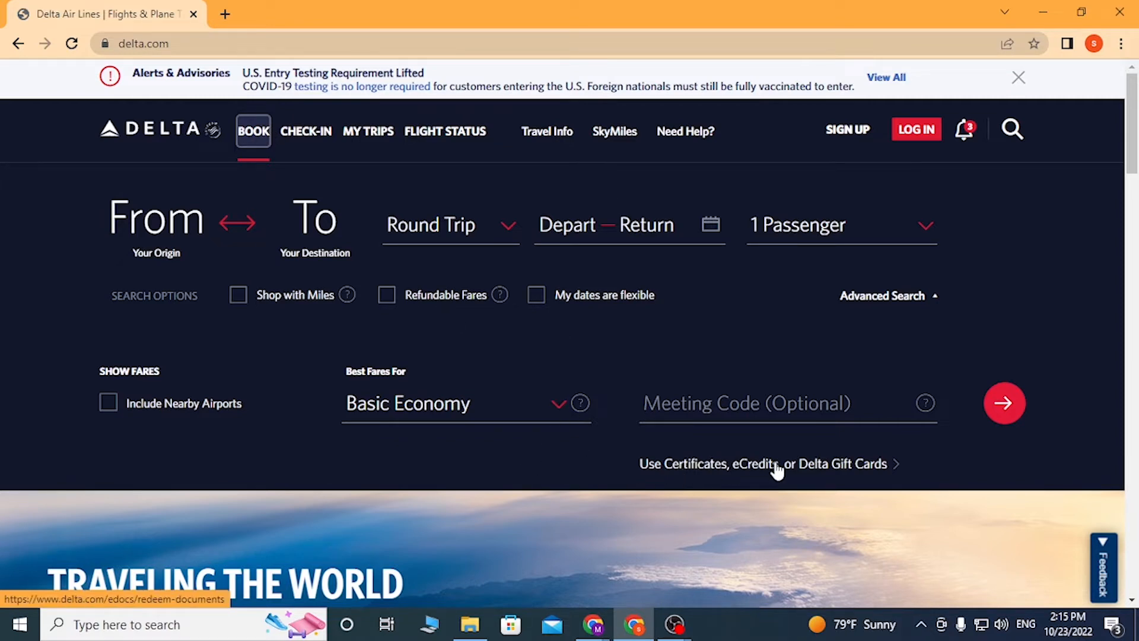
{"action": "left_click", "coordinate": [776, 464]}
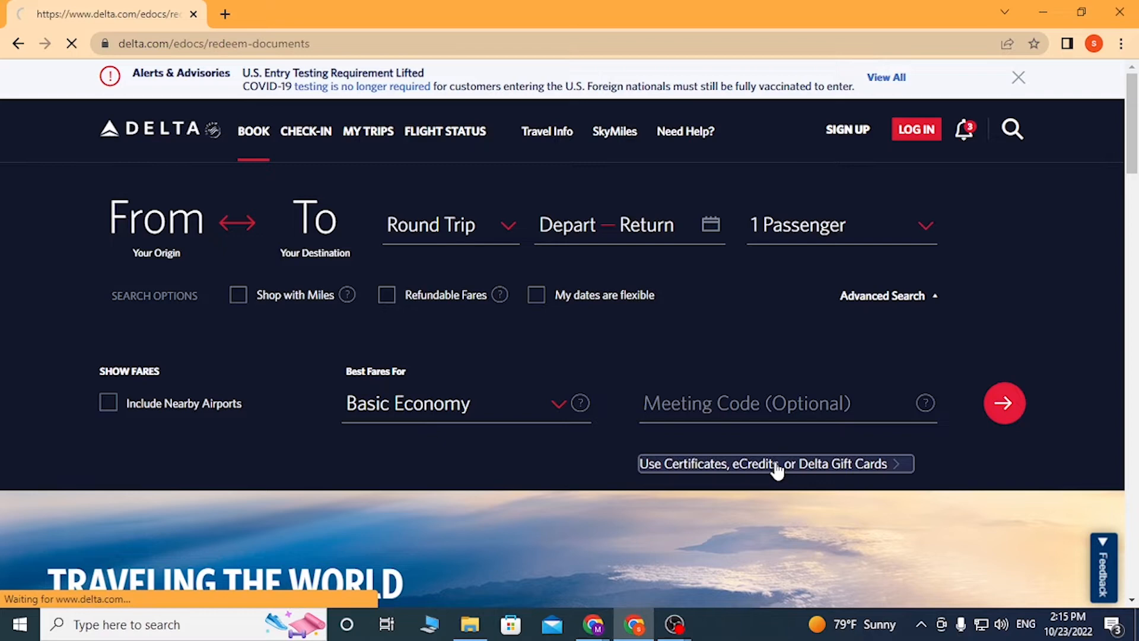
- Under Lookup Certificates and eCredits, set Look Up By to 'Certificate or eCredit Number'
{"action": "left_click", "coordinate": [775, 464]}
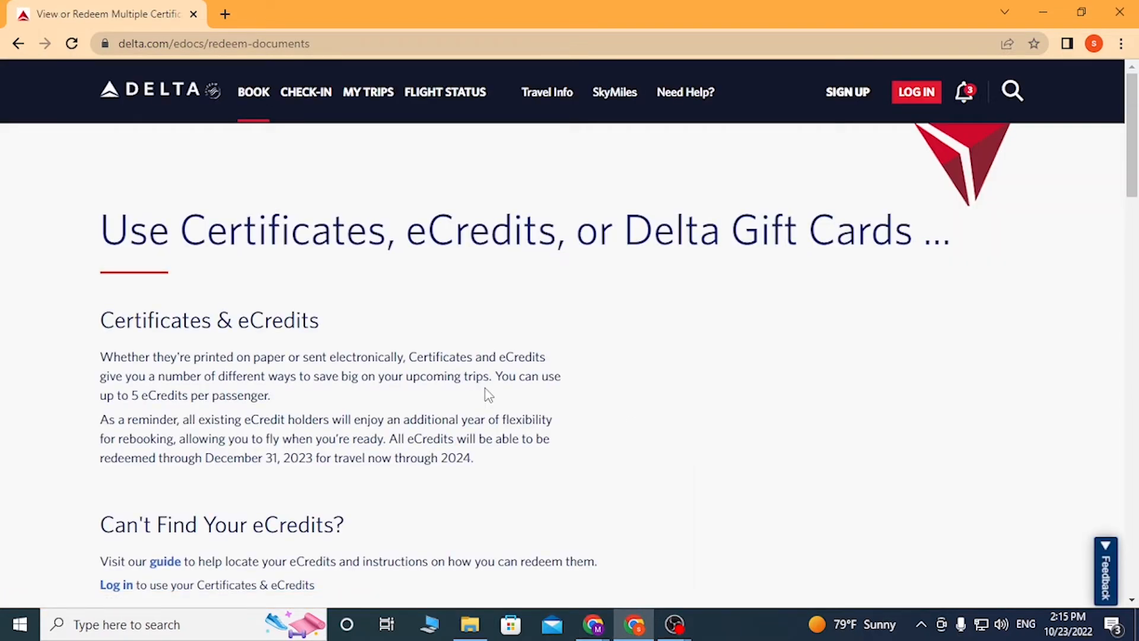
{"action": "scroll", "scroll_direction": "down", "scroll_amount": 3}
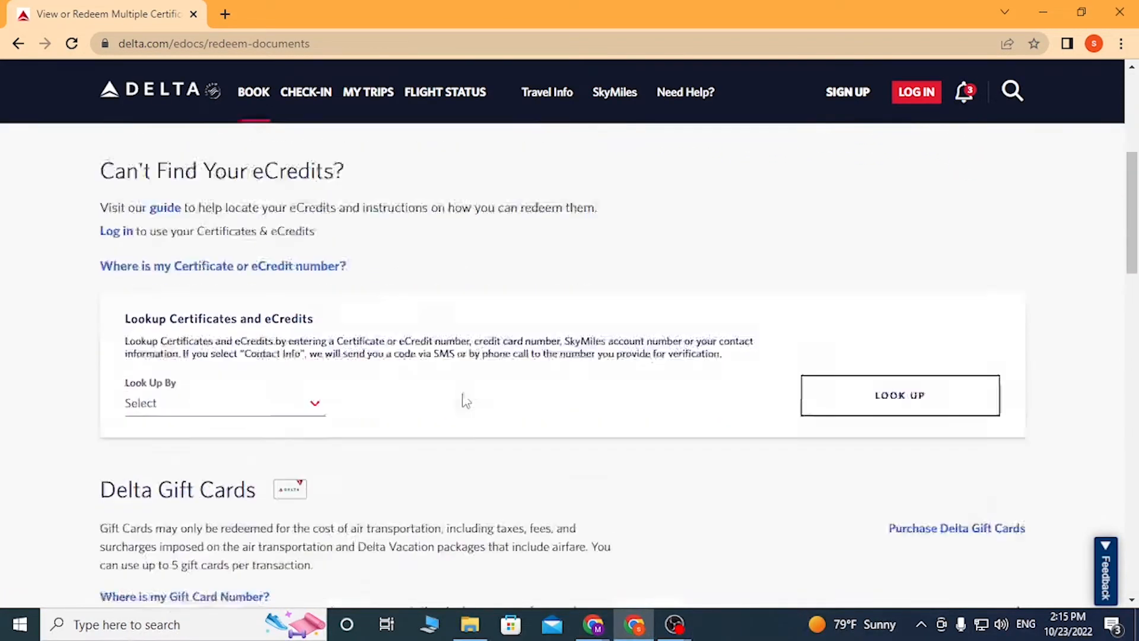
{"action": "left_click", "coordinate": [224, 403]}
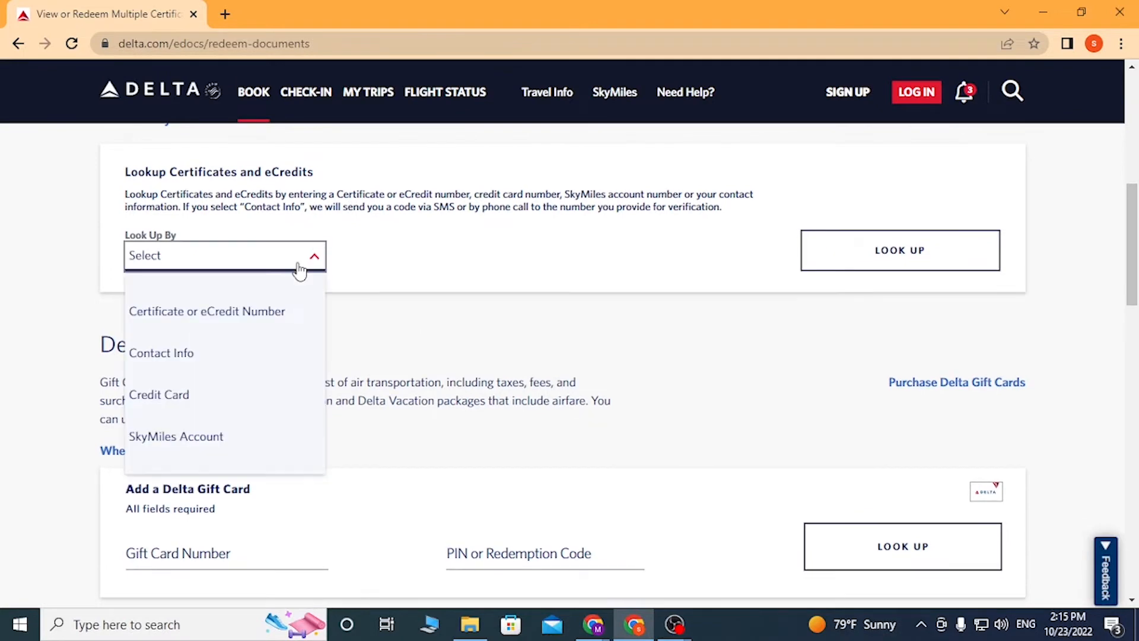
{"action": "mouse_move", "coordinate": [261, 314]}
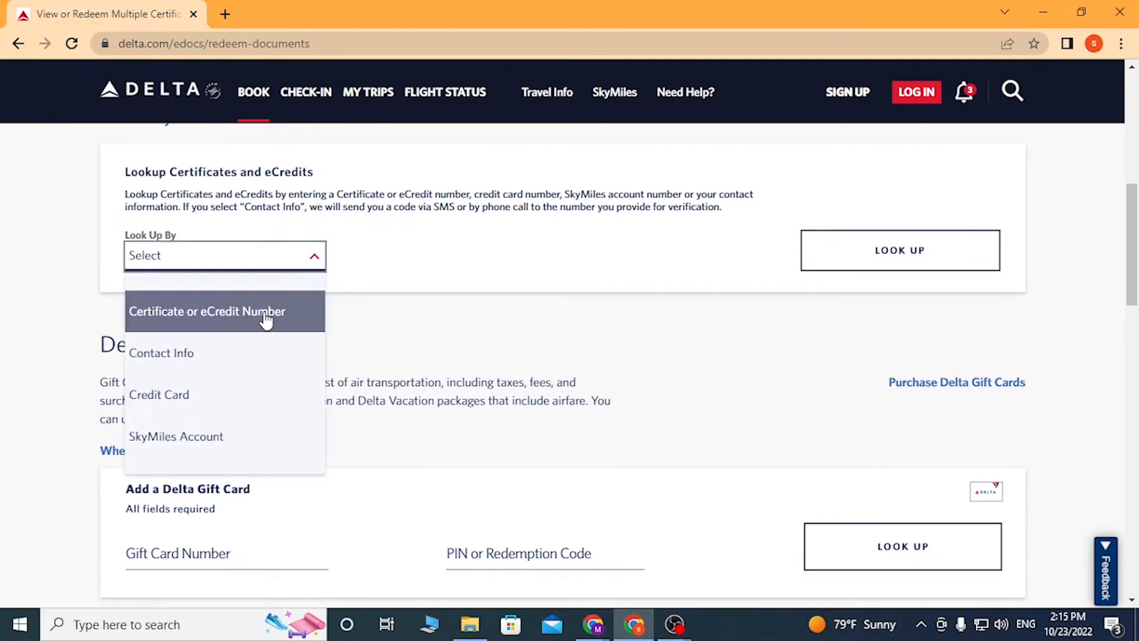
{"action": "left_click", "coordinate": [206, 312]}
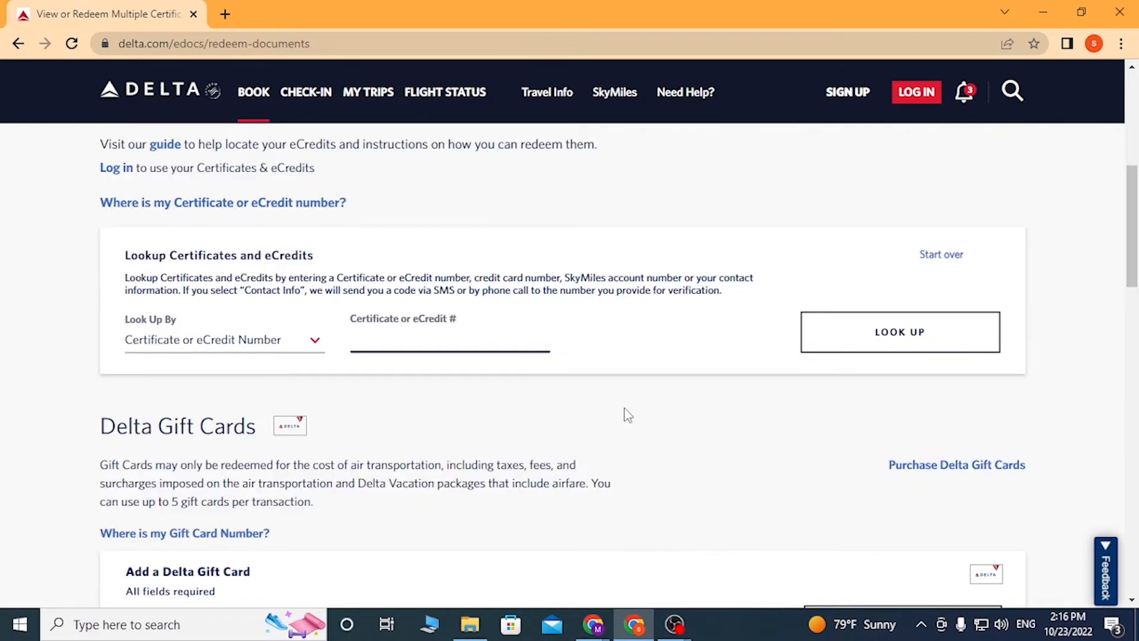
{"action": "mouse_move", "coordinate": [863, 344]}
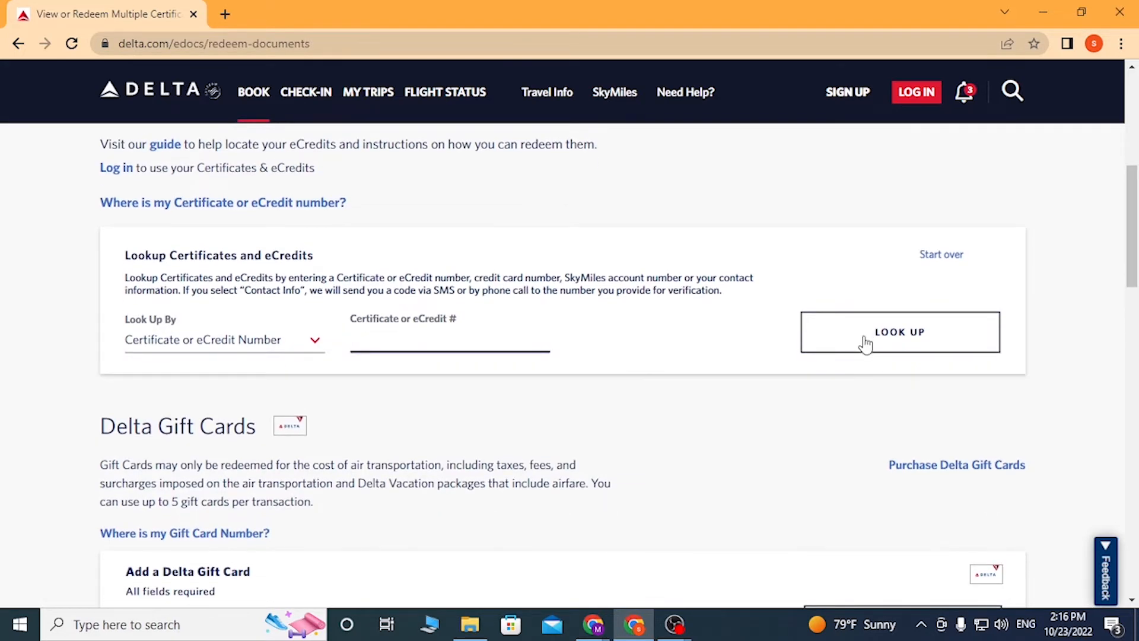
{"action": "mouse_move", "coordinate": [843, 395]}
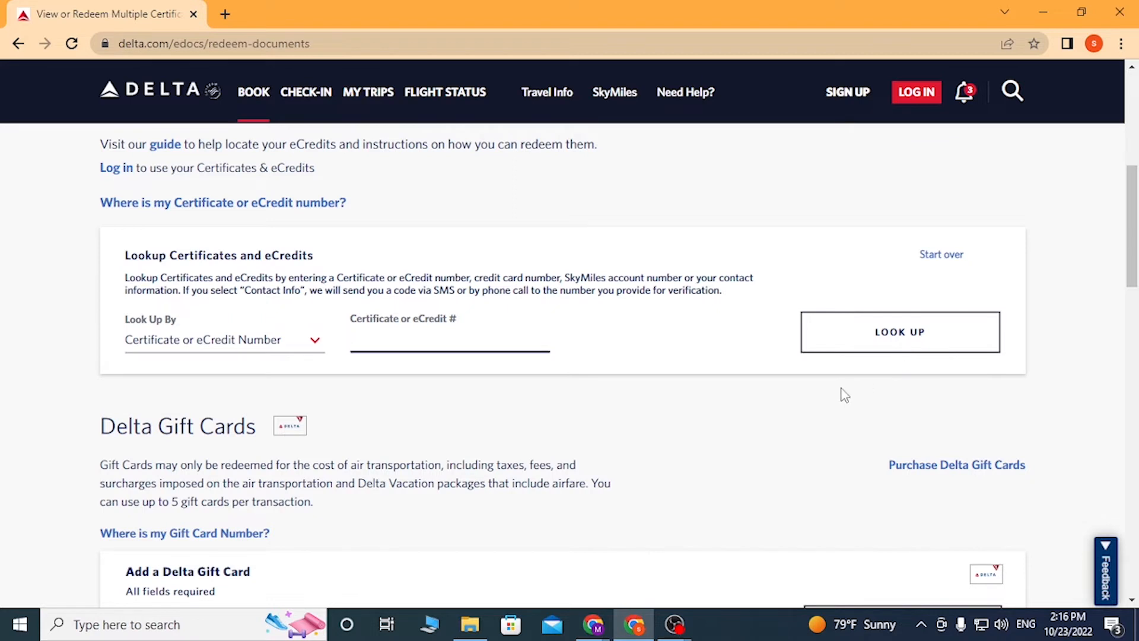
{"action": "mouse_move", "coordinate": [808, 240]}
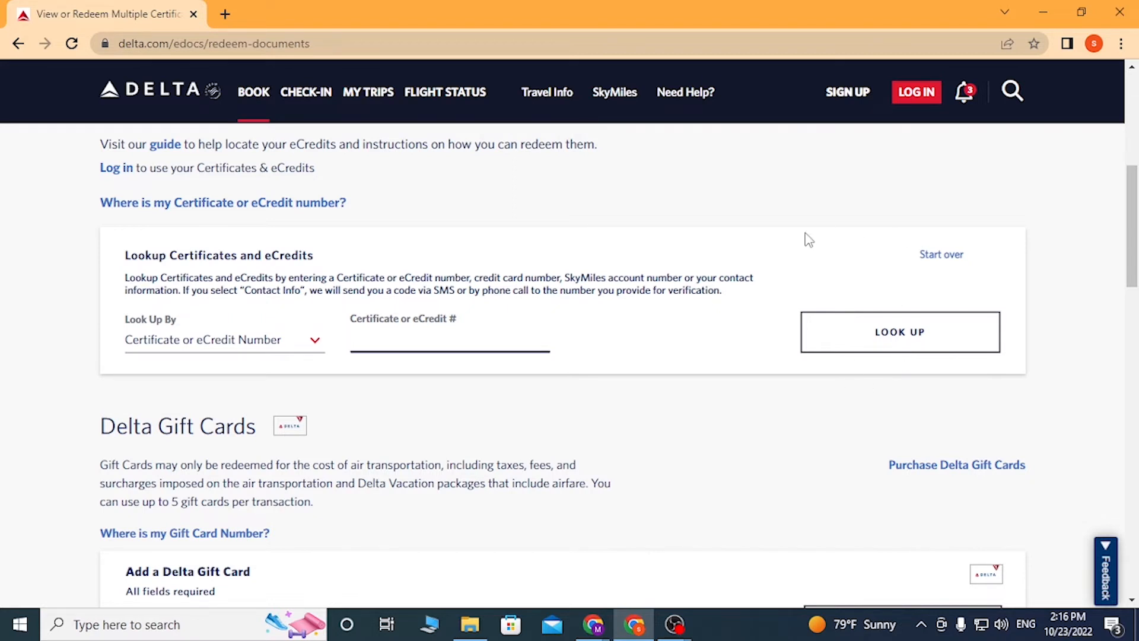
{"action": "mouse_move", "coordinate": [893, 209]}
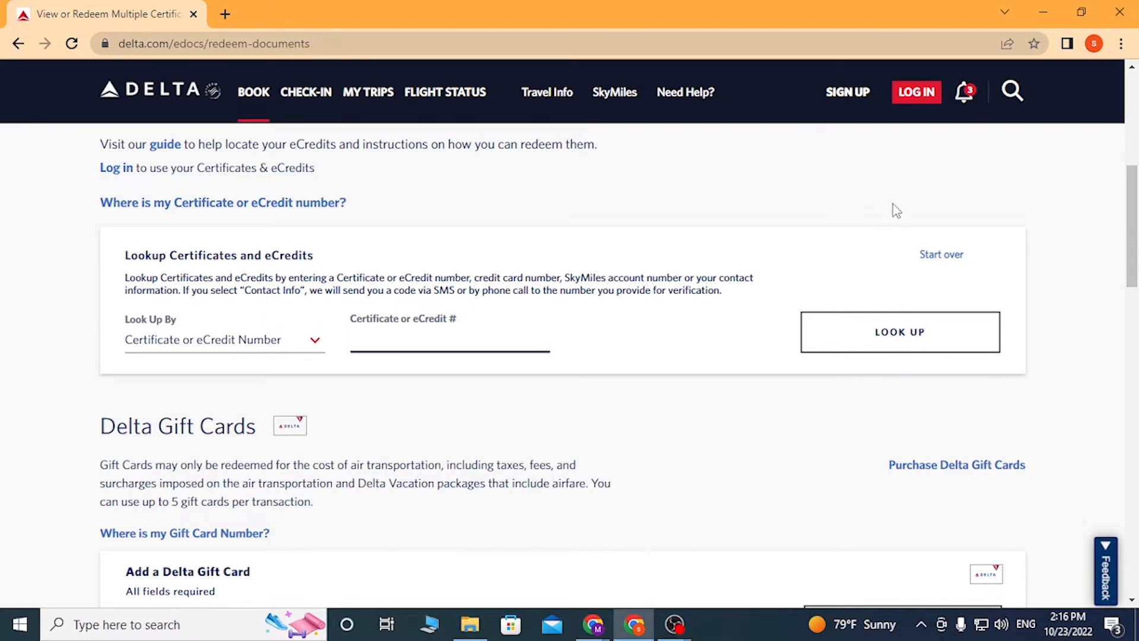
{"action": "mouse_move", "coordinate": [843, 234]}
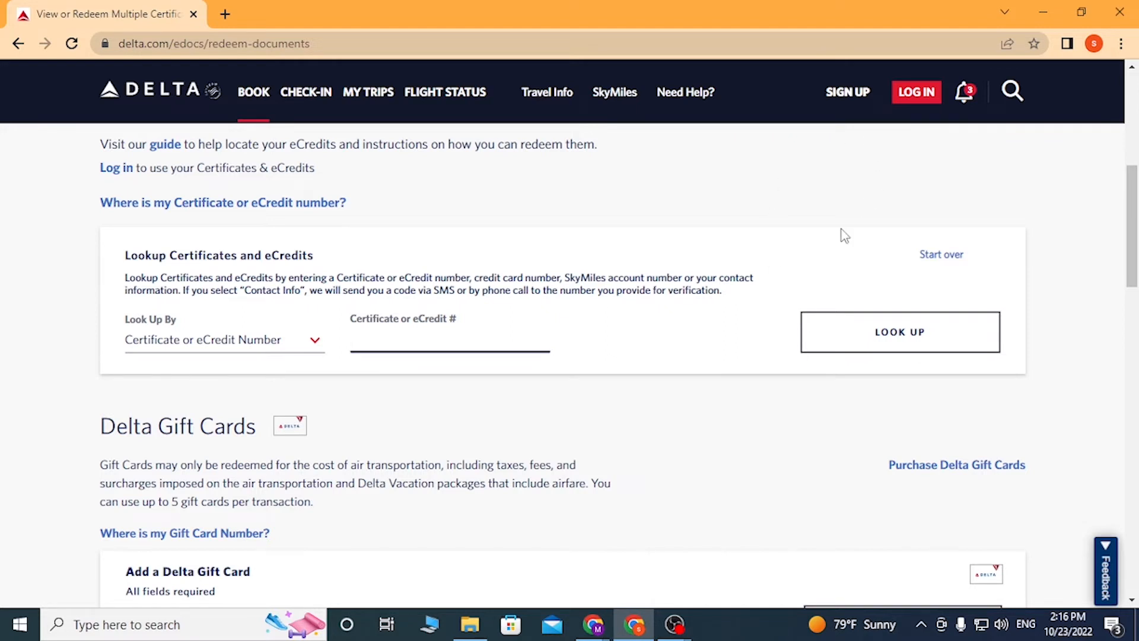
- Activate the empty Certificate or eCredit # field, ready for entering a number
{"action": "left_click", "coordinate": [449, 347]}
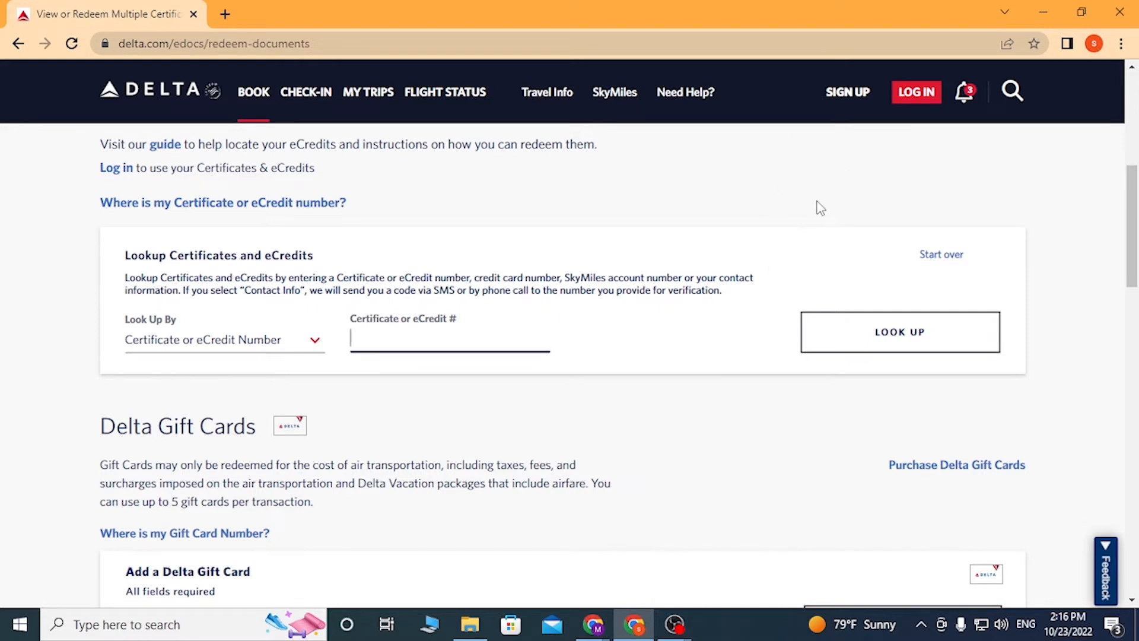
{"action": "mouse_move", "coordinate": [769, 252]}
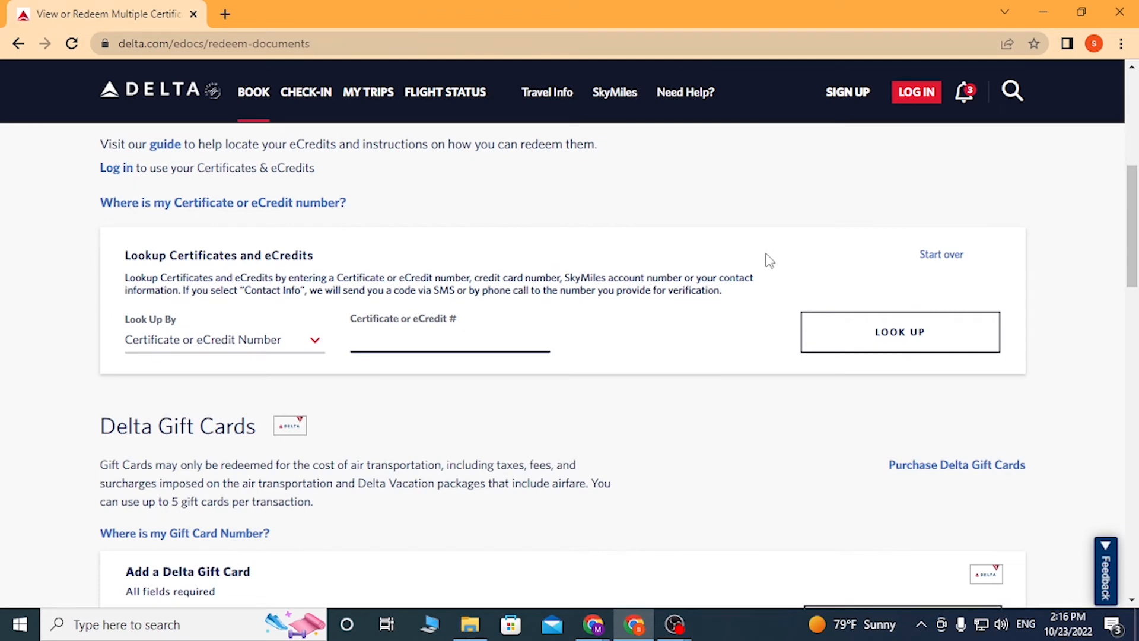
{"action": "scroll", "scroll_direction": "down", "scroll_amount": 3}
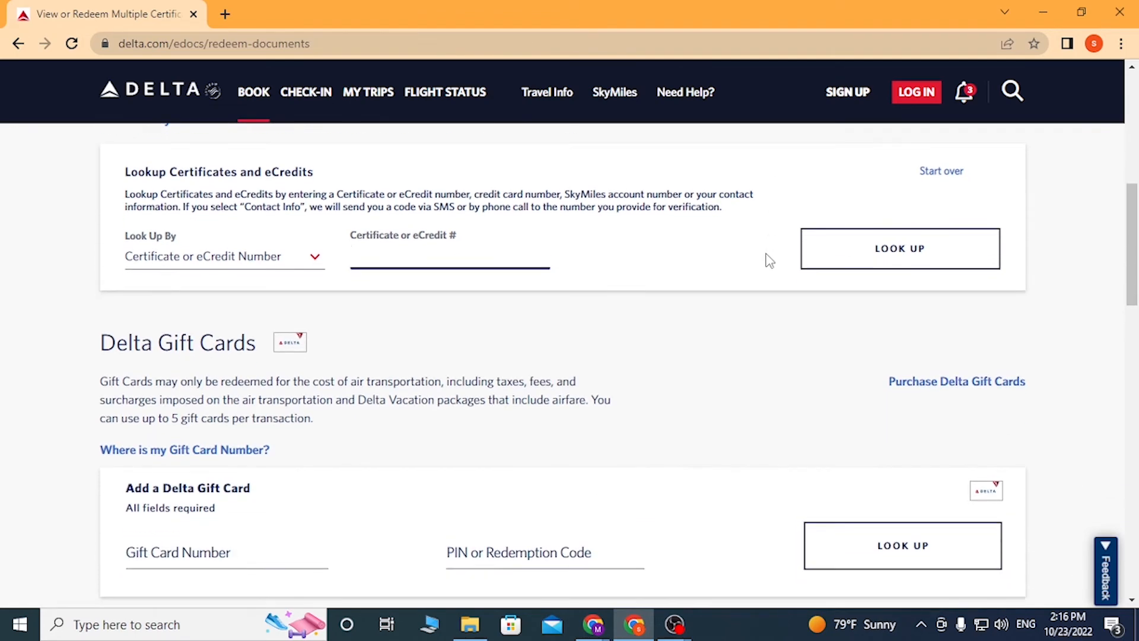
{"action": "scroll", "scroll_direction": "down", "scroll_amount": 3}
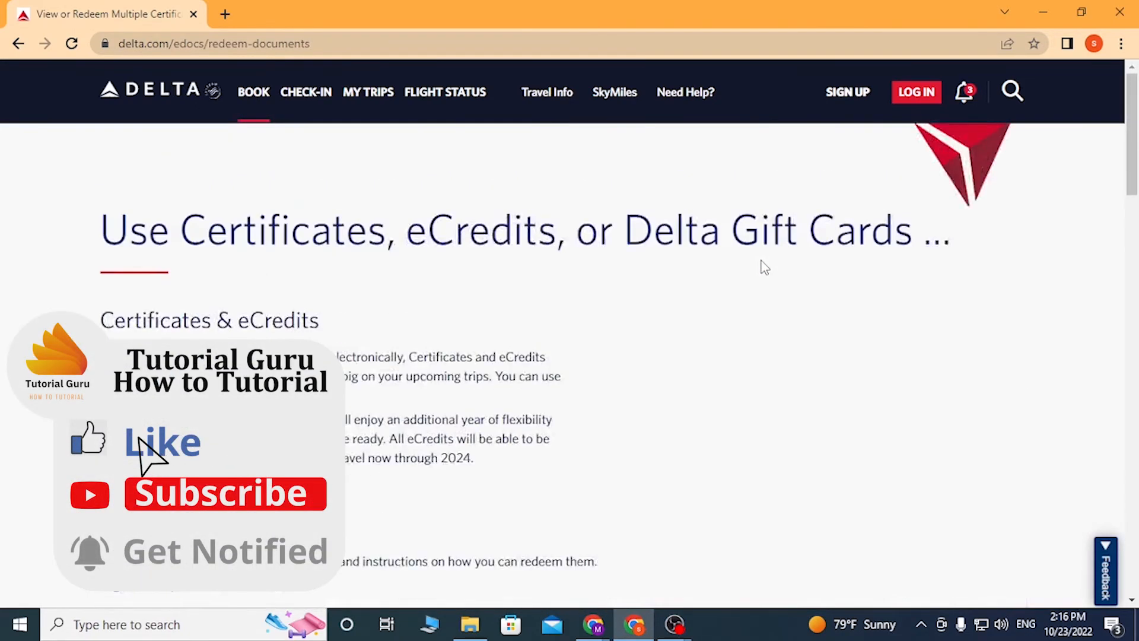
{"action": "scroll", "scroll_direction": "down", "scroll_amount": 3}
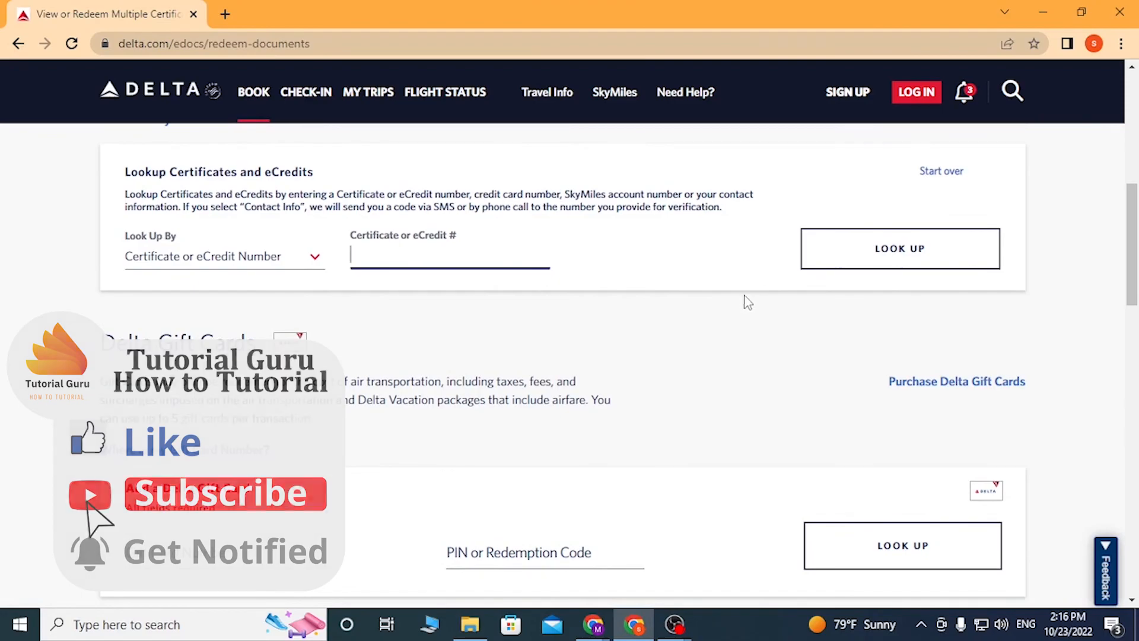